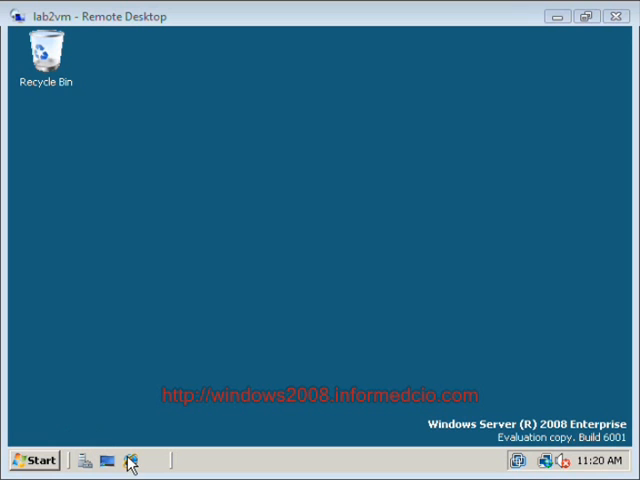
left_click(128, 460)
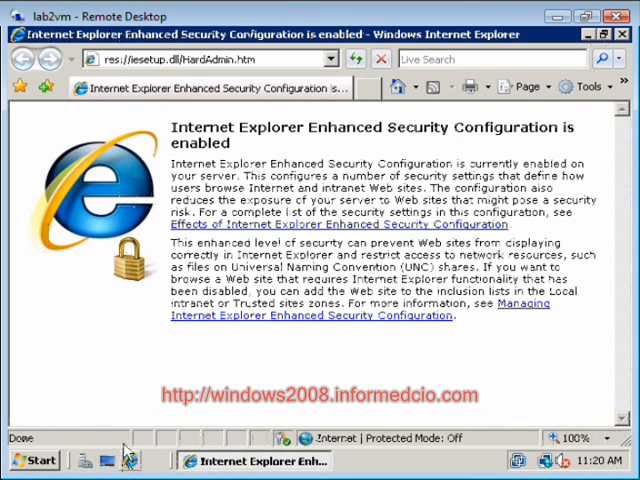
left_click(332, 58)
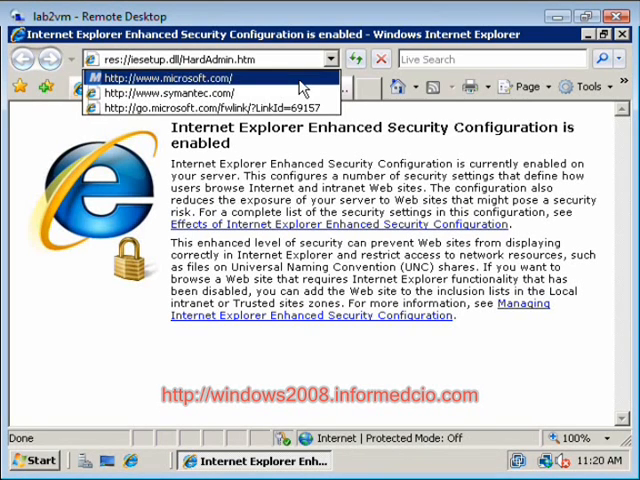
left_click(176, 78)
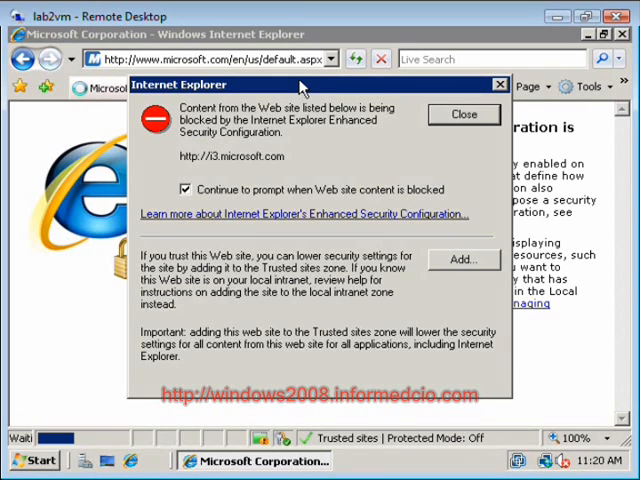
mouse_move(624, 36)
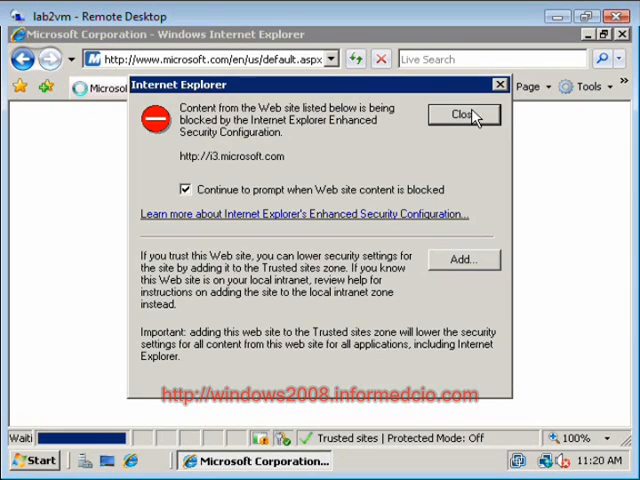
Close the blocked-content warning so the Microsoft homepage finishes loading.
left_click(462, 114)
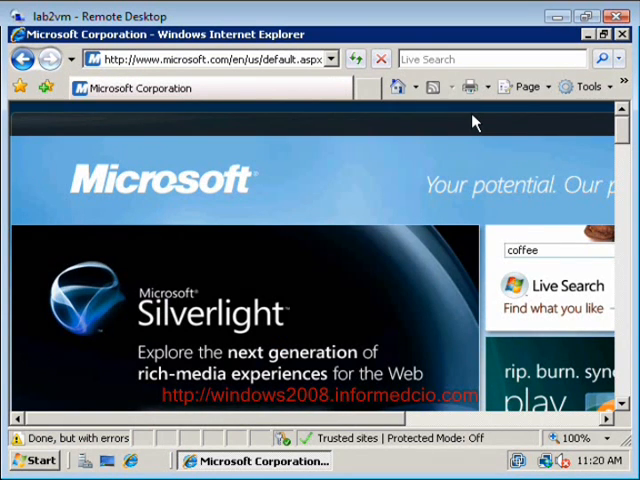
mouse_move(488, 120)
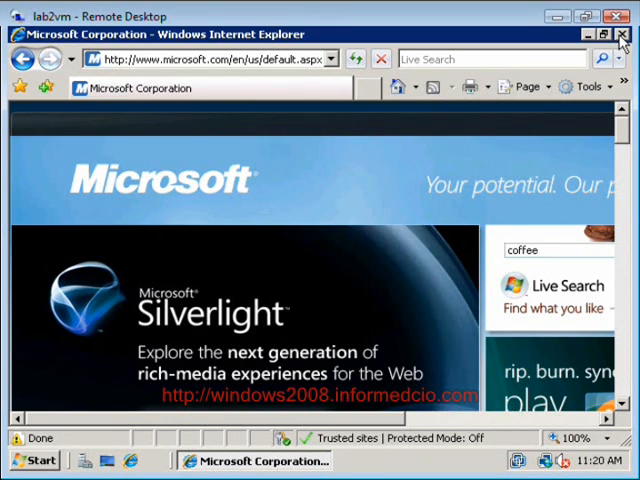
mouse_move(620, 38)
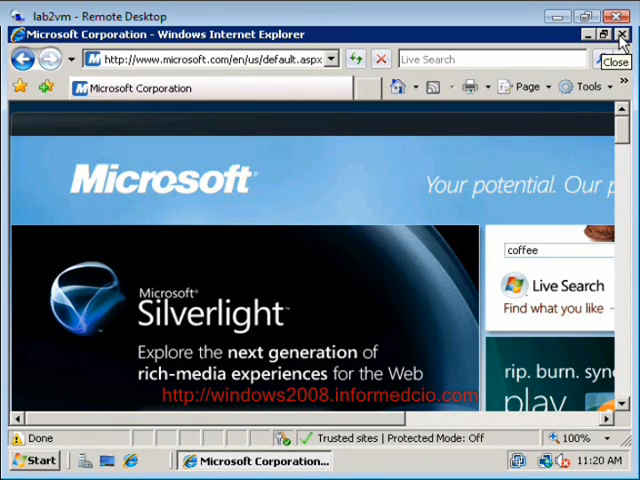
Close the browser and show the Server Manager root summary with its Security Information section.
left_click(620, 36)
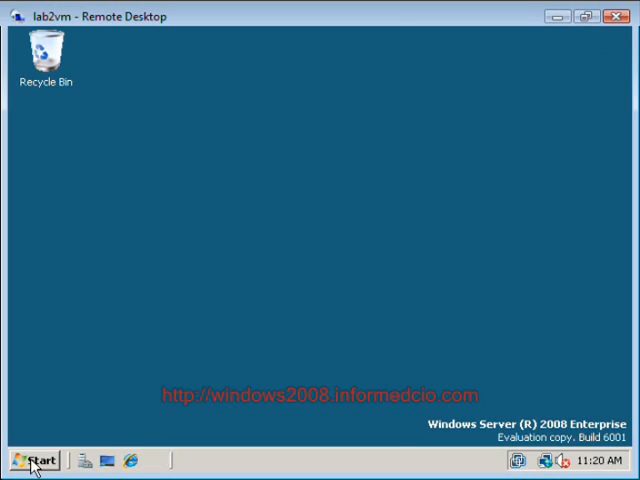
left_click(32, 460)
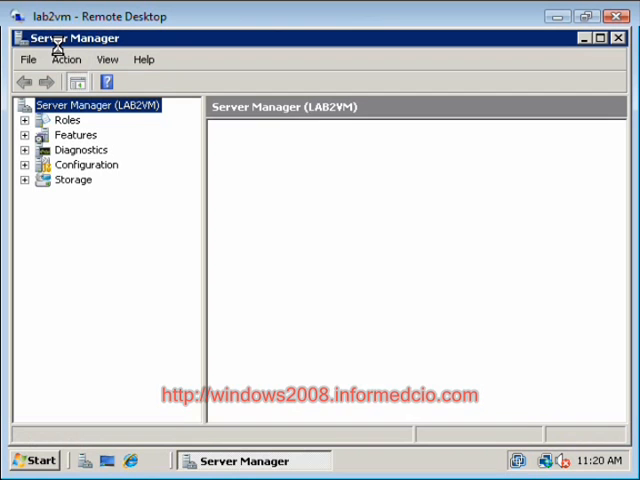
left_click(96, 104)
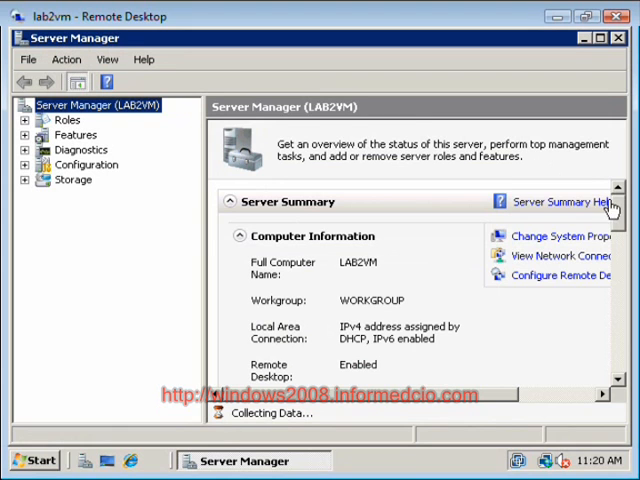
scroll("down", 3)
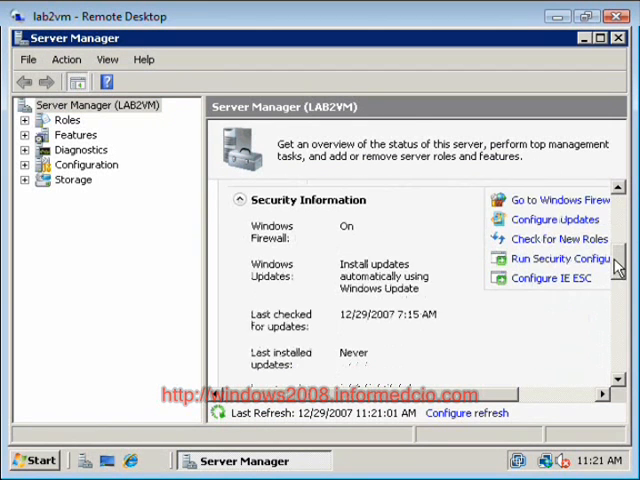
scroll("up", 3)
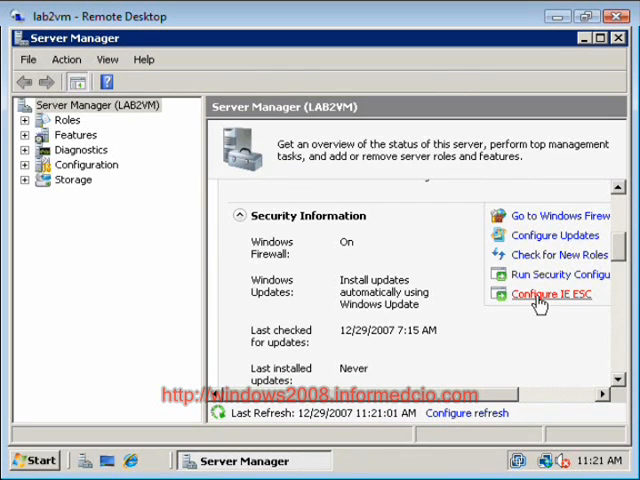
In Configure IE ESC, set Administrators to Off (Users already Off) and confirm with OK.
left_click(550, 294)
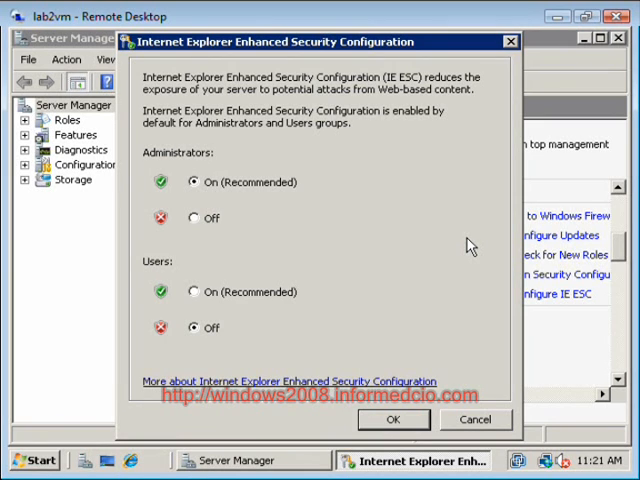
mouse_move(448, 250)
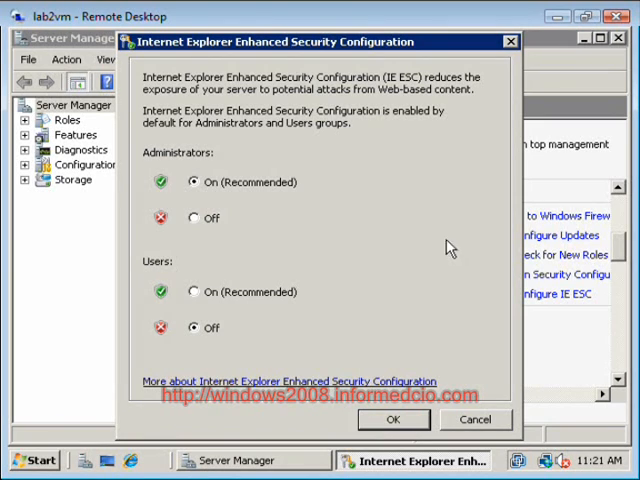
mouse_move(196, 222)
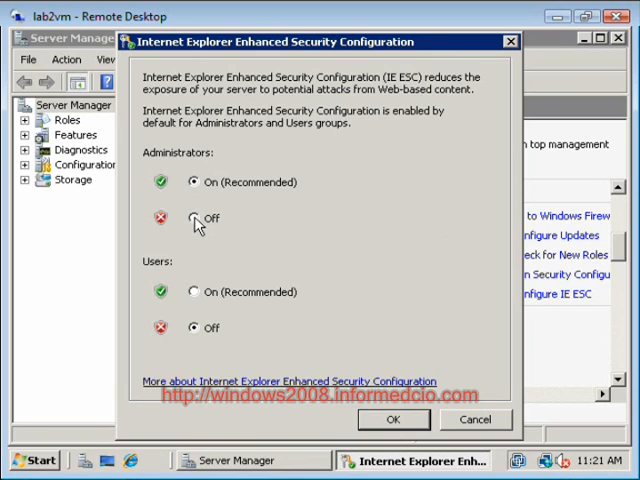
left_click(196, 218)
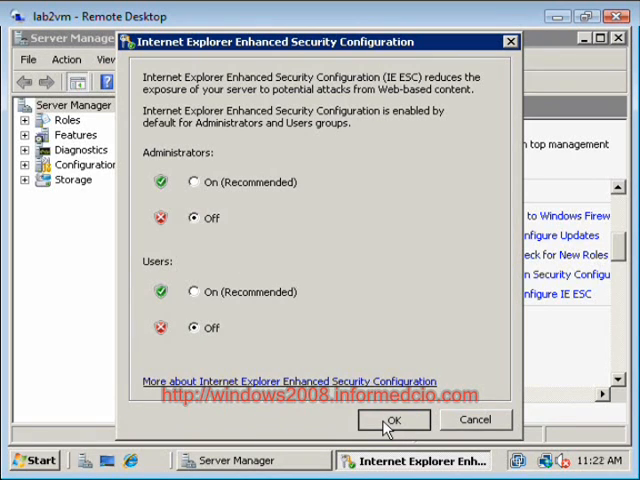
left_click(392, 420)
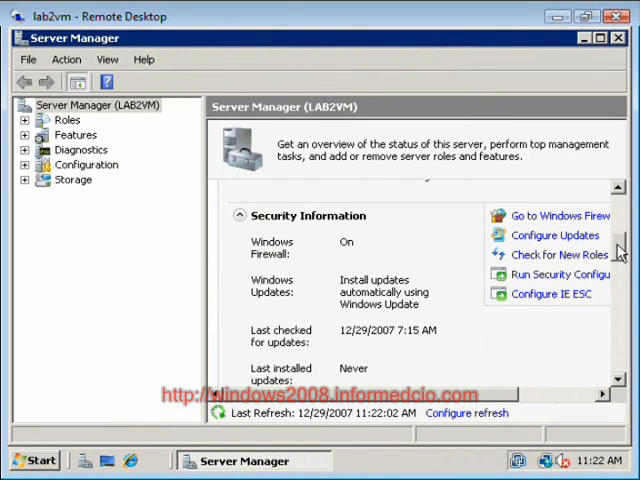
Scroll back up the summary and close the Server Manager window to the desktop.
scroll("up", 3)
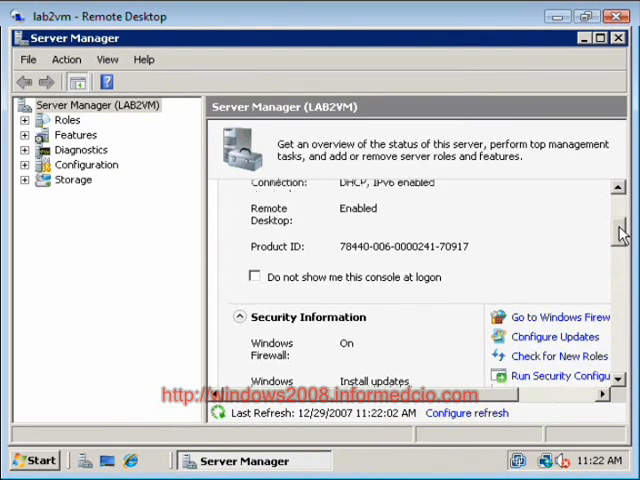
scroll("up", 3)
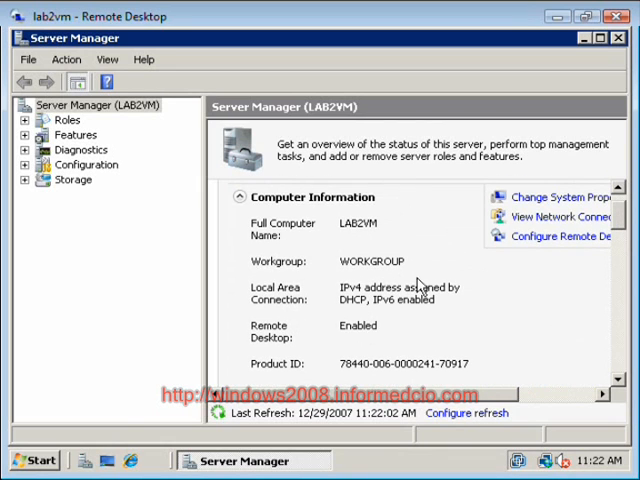
mouse_move(402, 272)
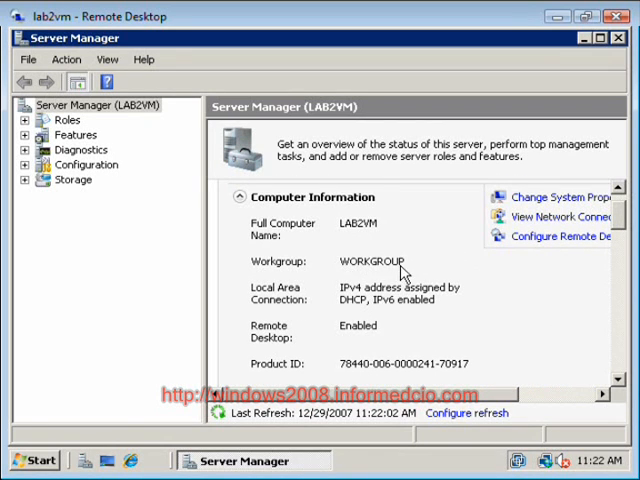
mouse_move(362, 270)
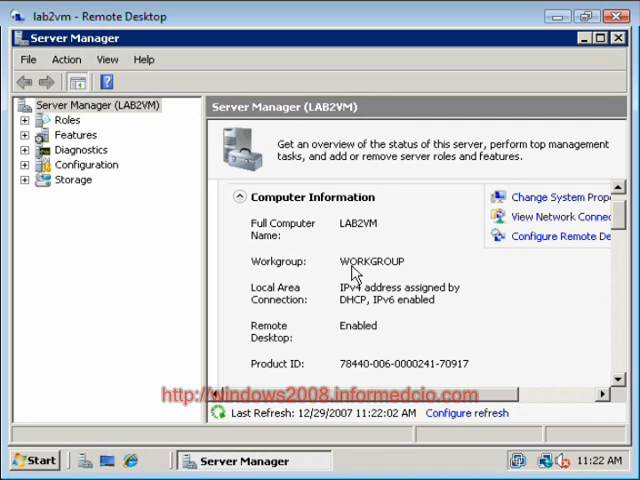
mouse_move(616, 38)
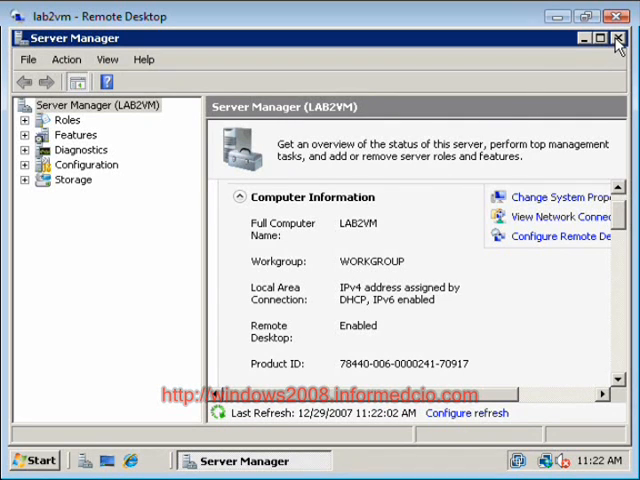
left_click(616, 38)
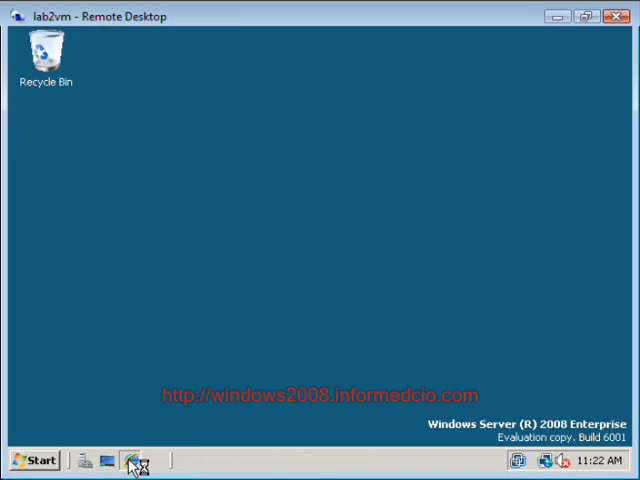
left_click(128, 460)
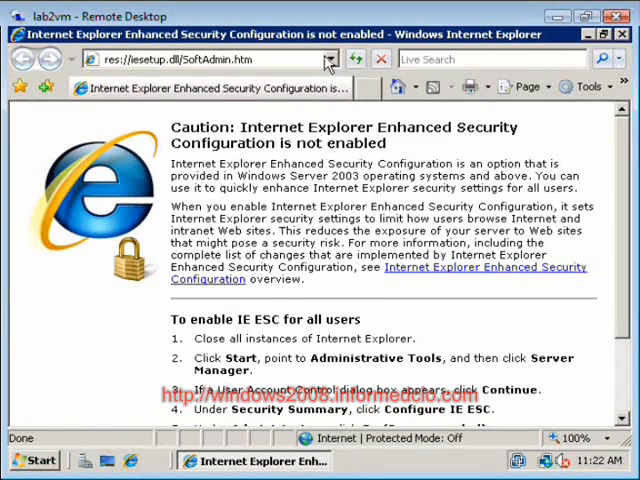
left_click(332, 58)
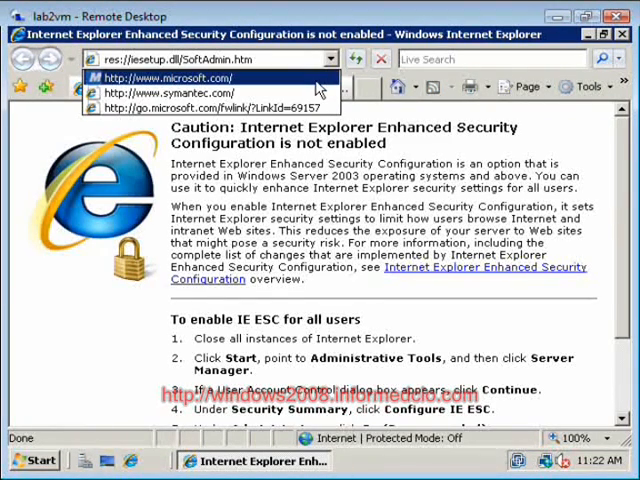
left_click(176, 78)
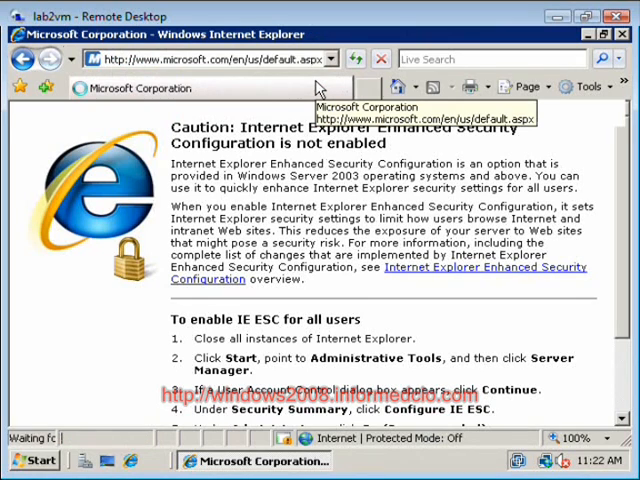